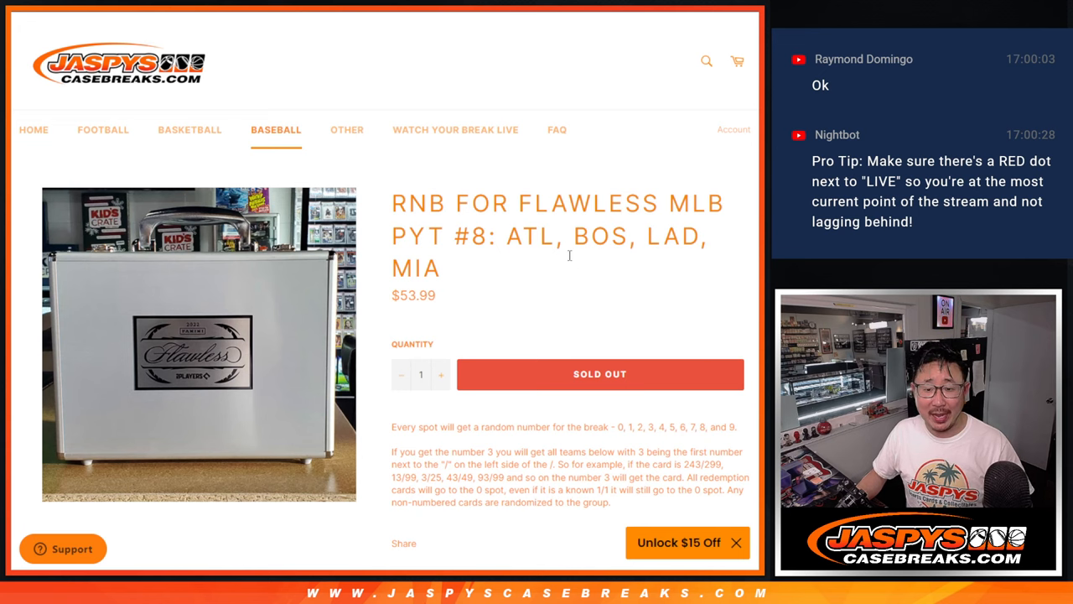
Step: Randomize the ten buyer names with repeated Again! shuffles, then go back to the entry form
scroll(down, 3)
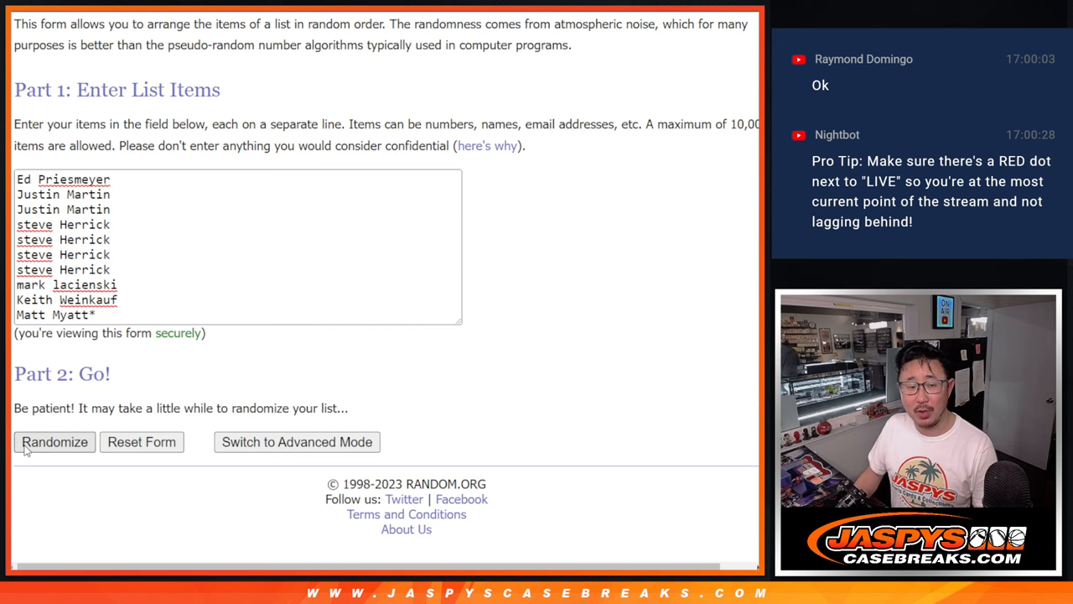
click(54, 442)
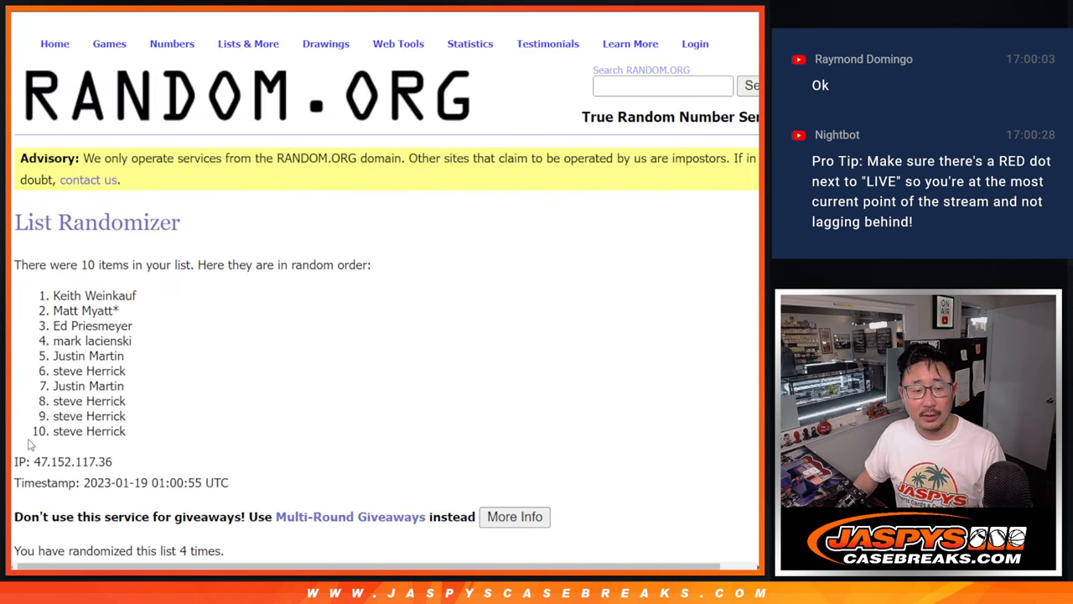
click(40, 442)
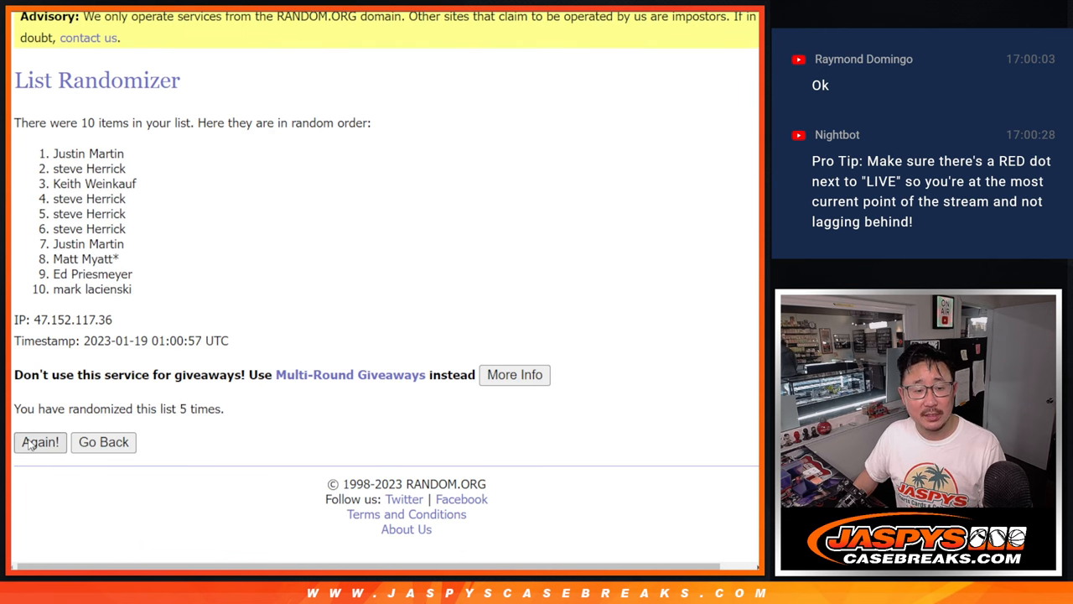
click(40, 442)
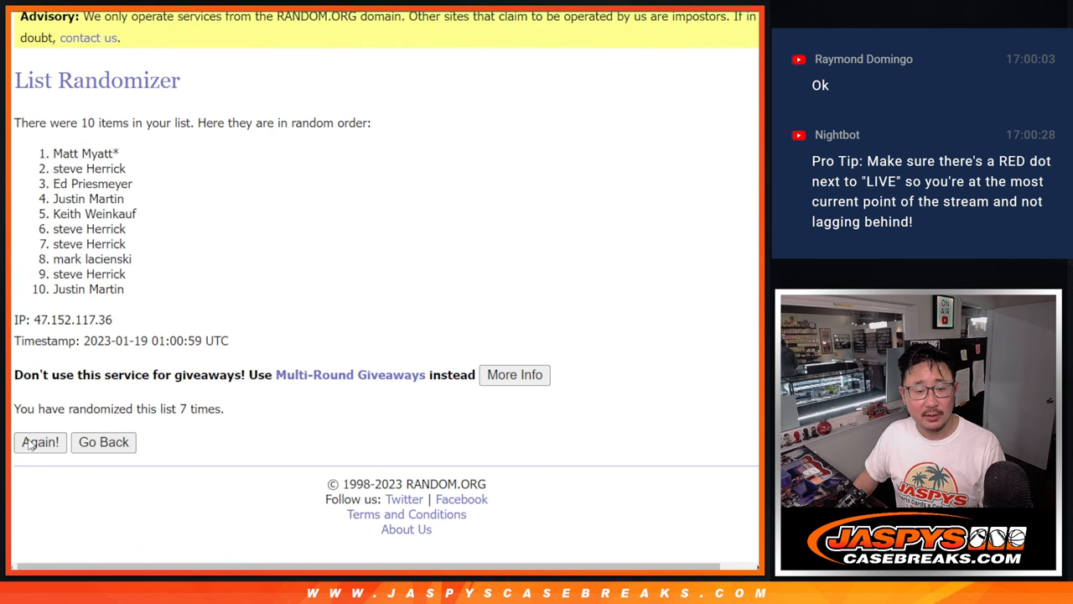
click(39, 441)
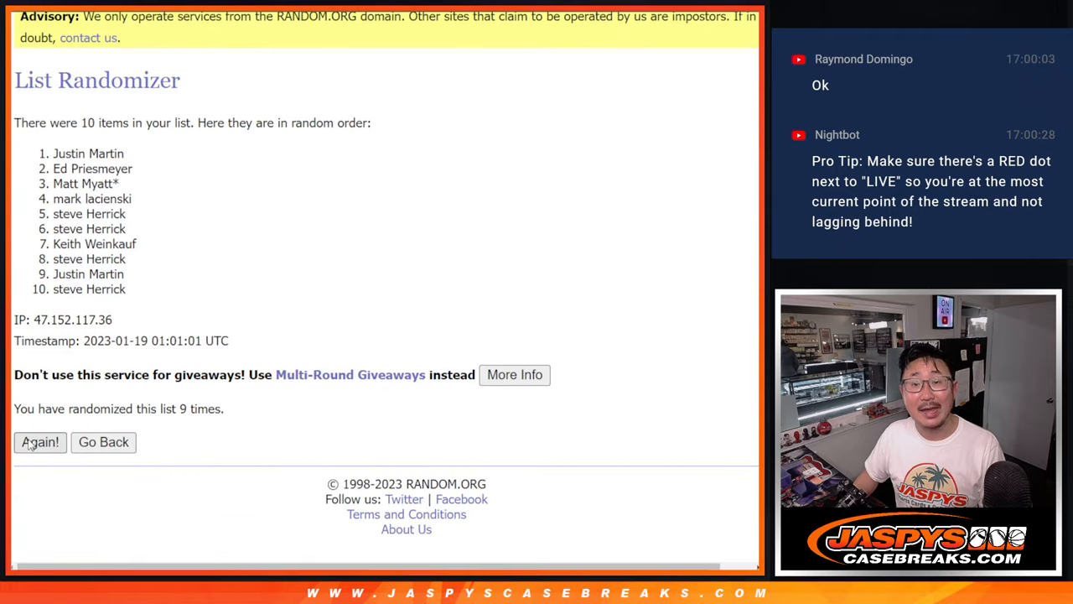
click(40, 442)
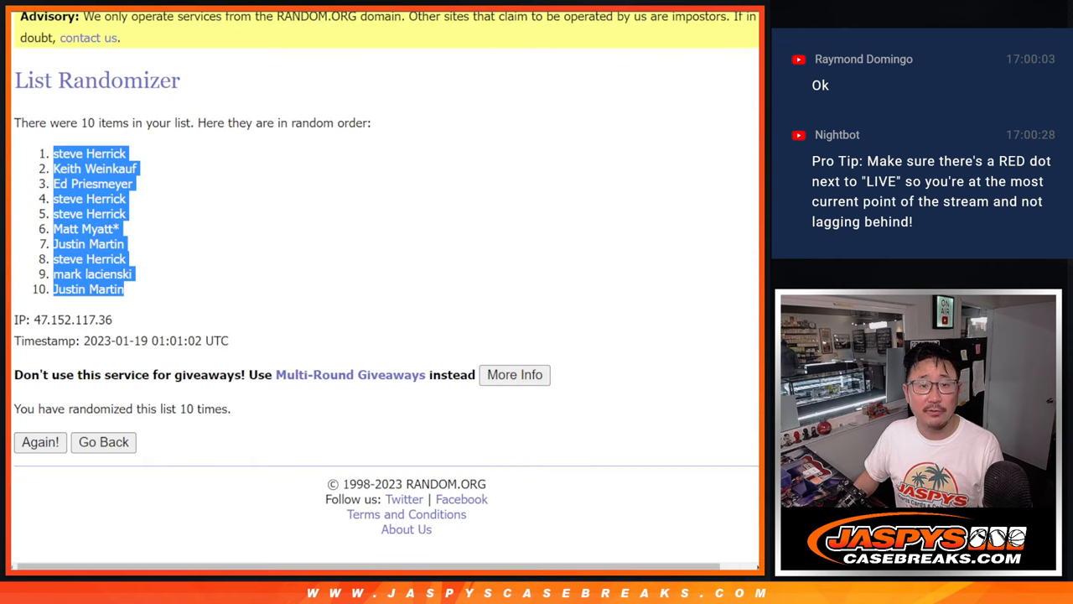
click(103, 442)
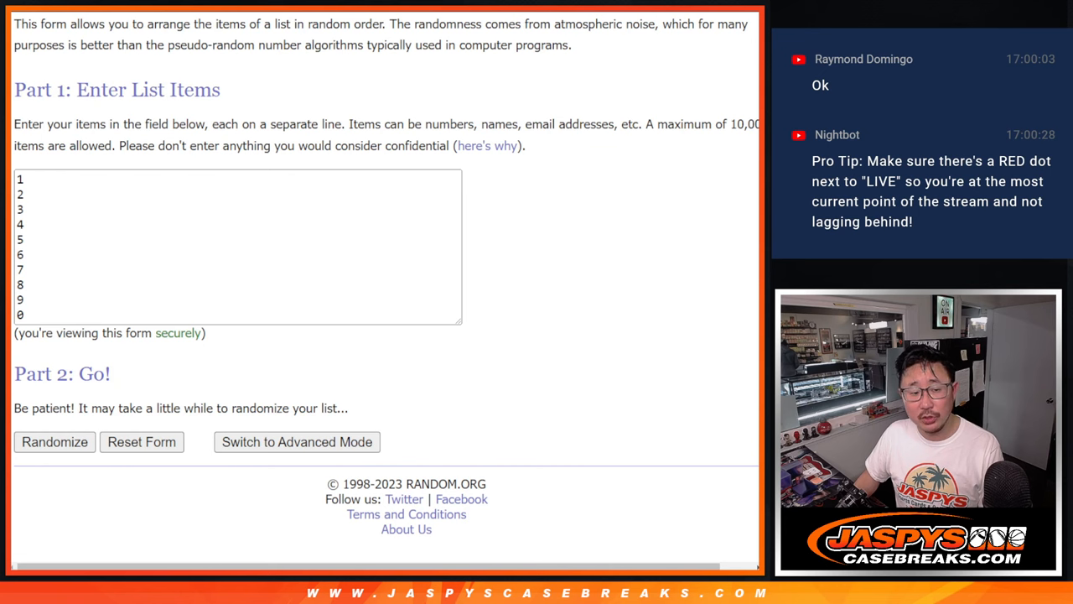
Step: Shuffle the numbers repeatedly into 3, 1, 2, 7, 0, 8, 5, 6, 9, 4 and select them
click(55, 442)
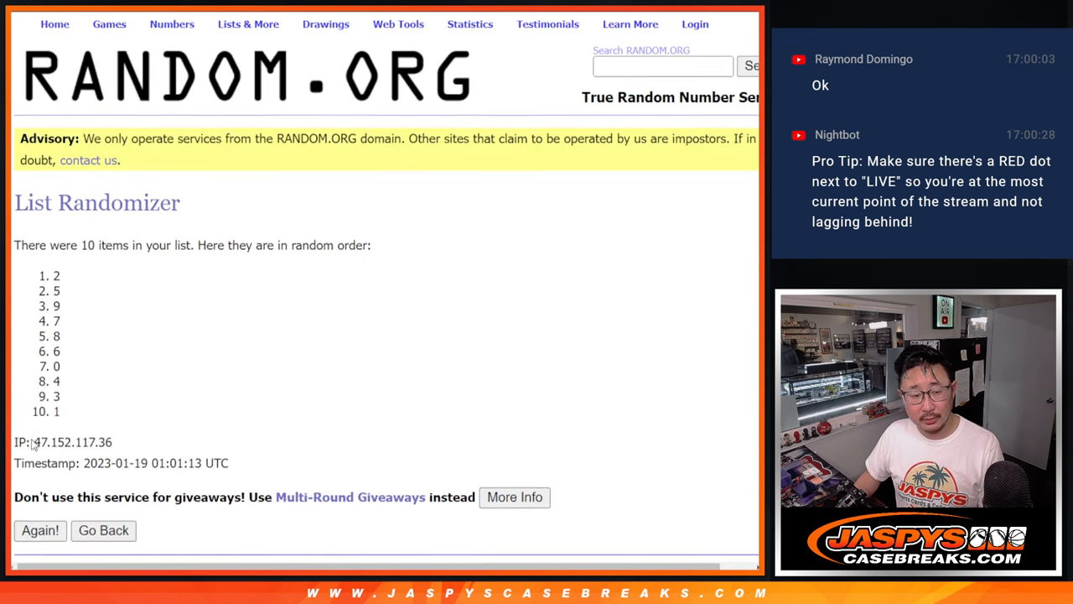
click(40, 529)
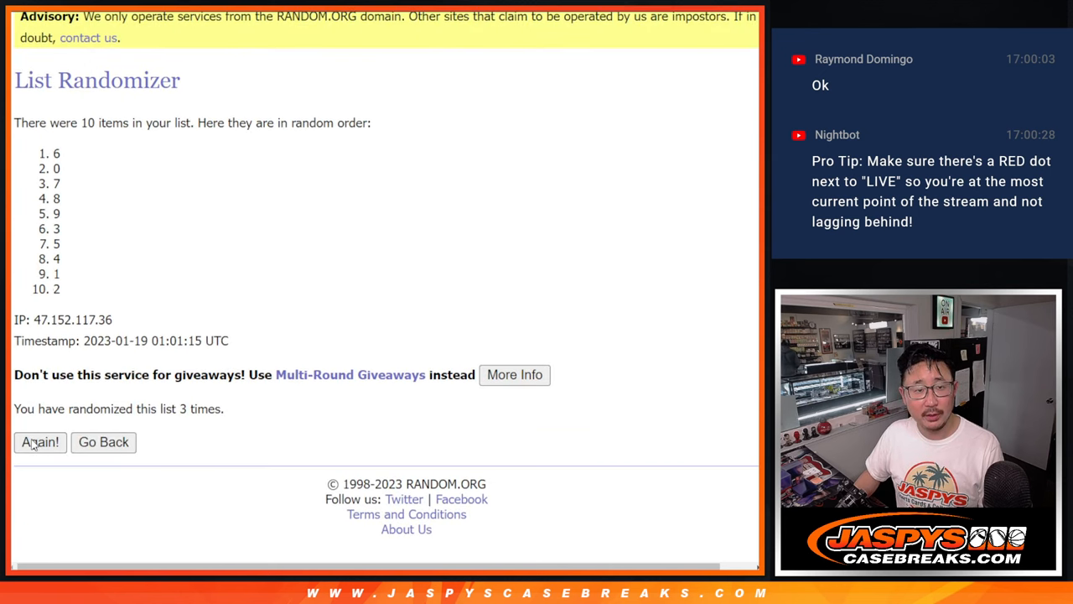
click(39, 442)
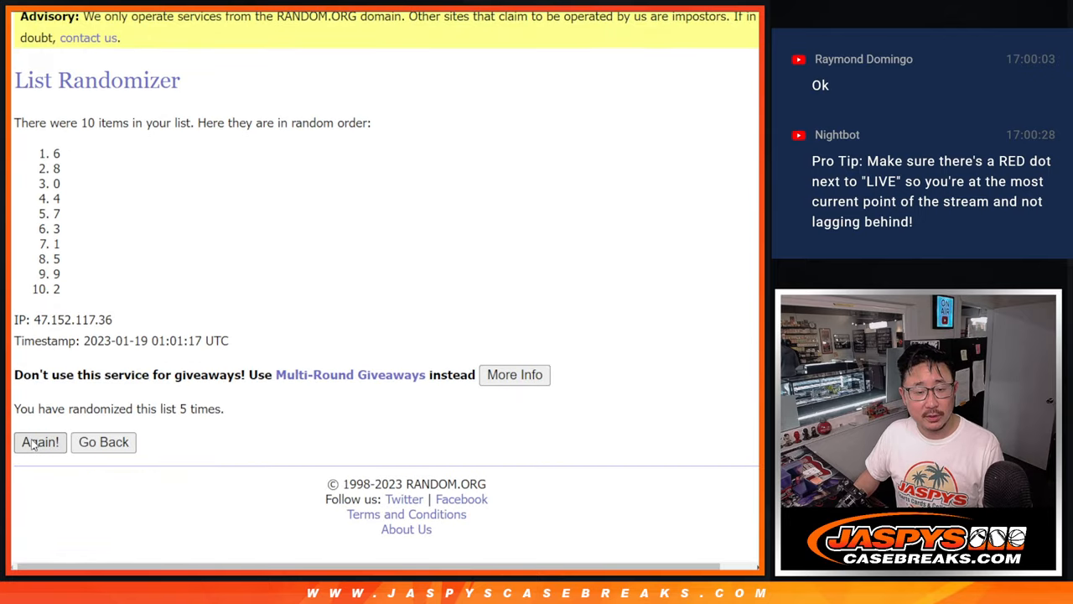
click(39, 442)
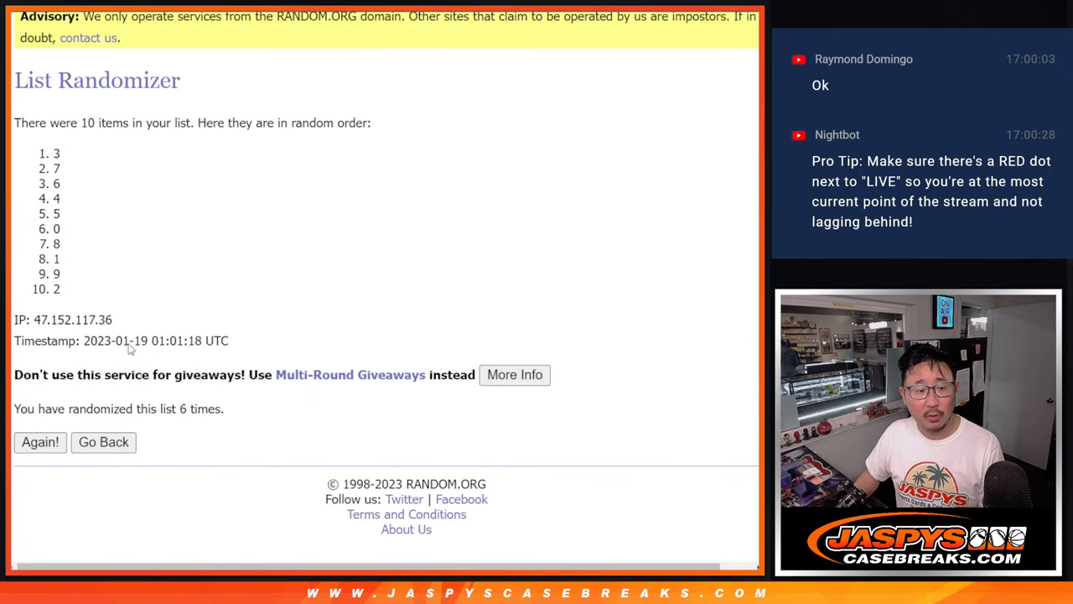
click(39, 442)
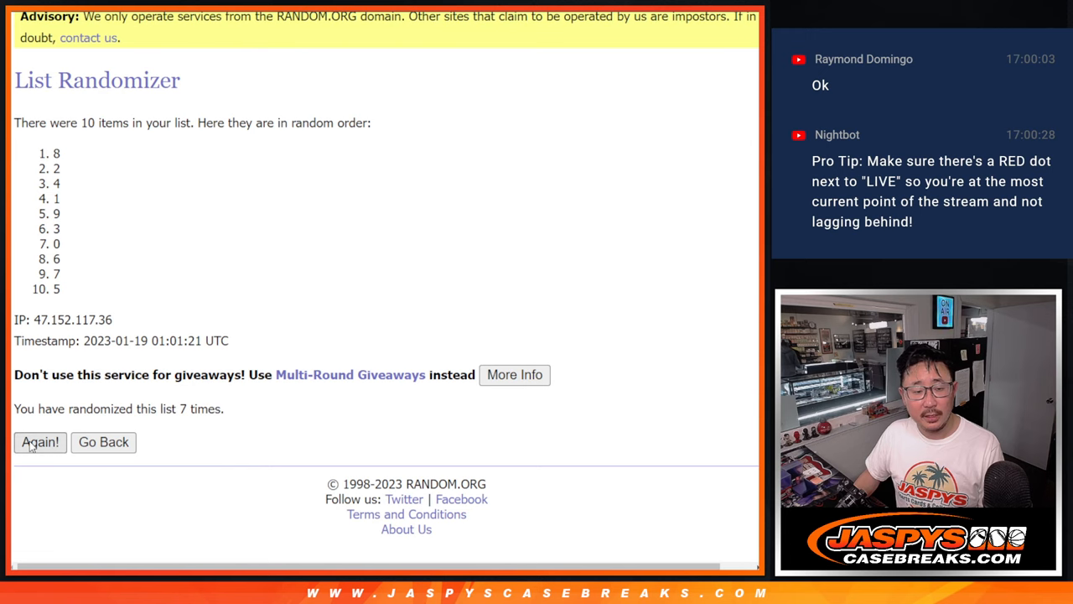
click(39, 442)
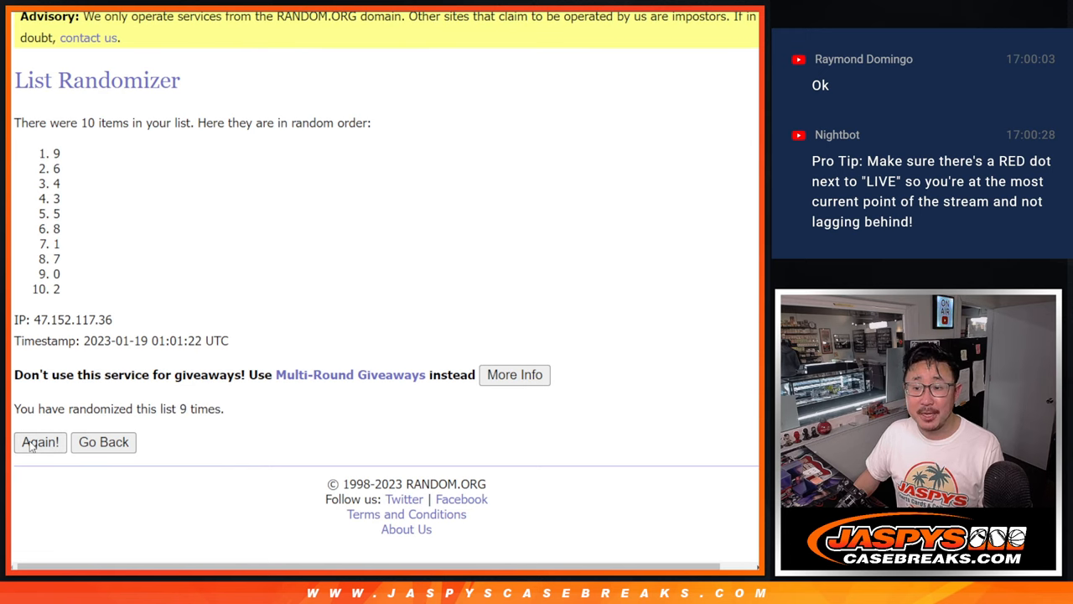
click(39, 441)
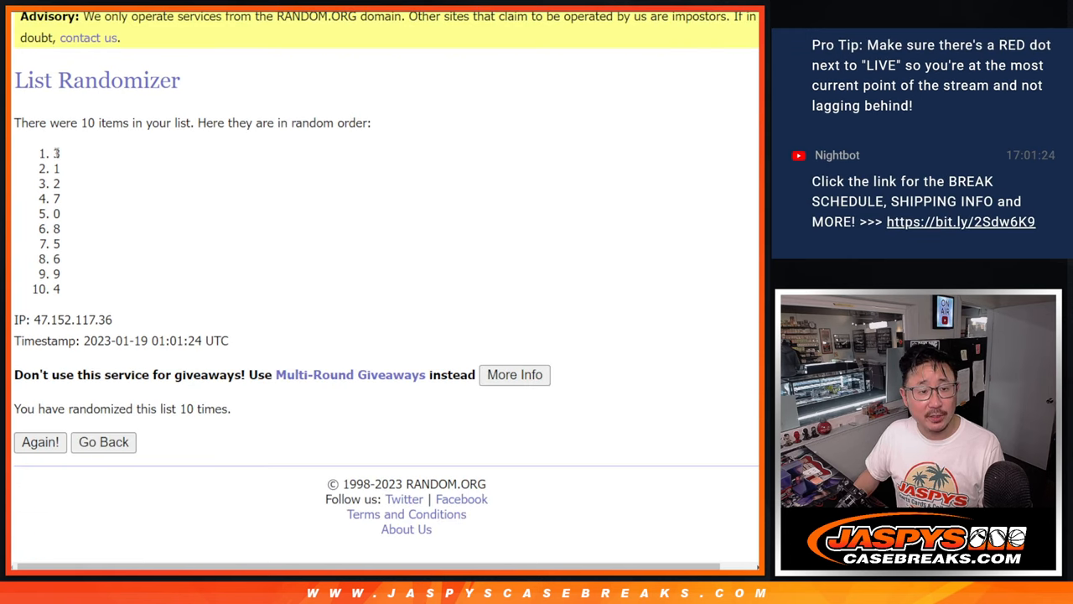
drag(56, 153, 56, 288)
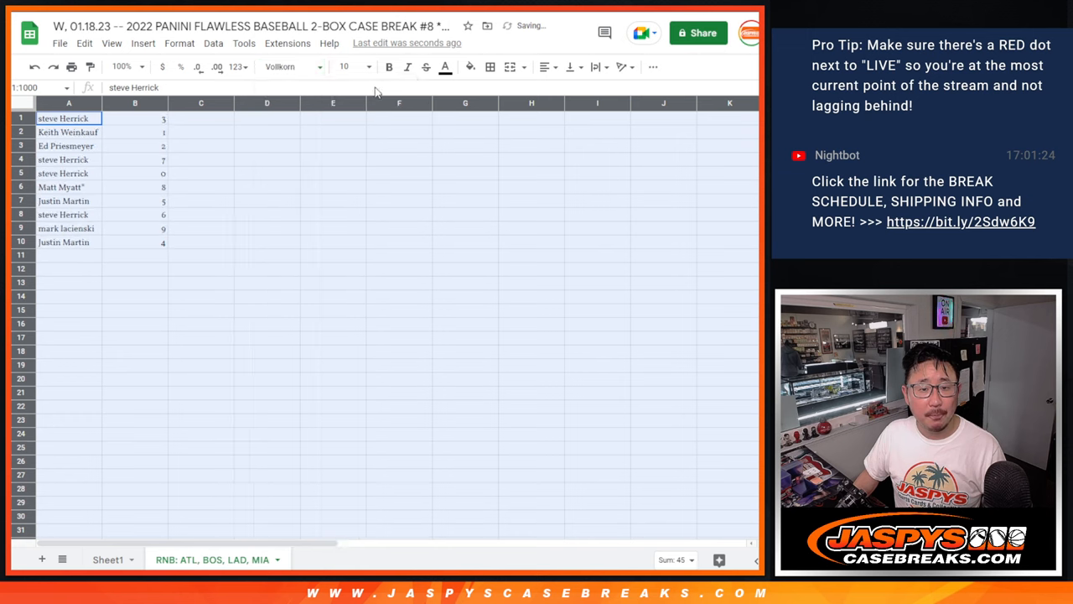
Step: Zoom the buyer sheet to 200%, sort by column B numbers, and border A1:B10
click(122, 66)
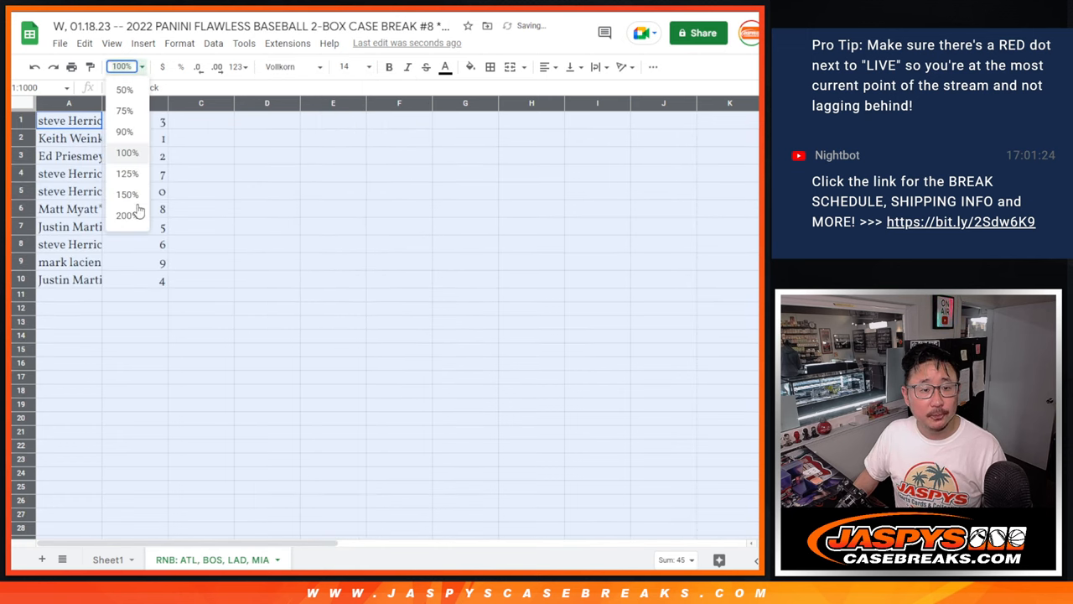
click(125, 215)
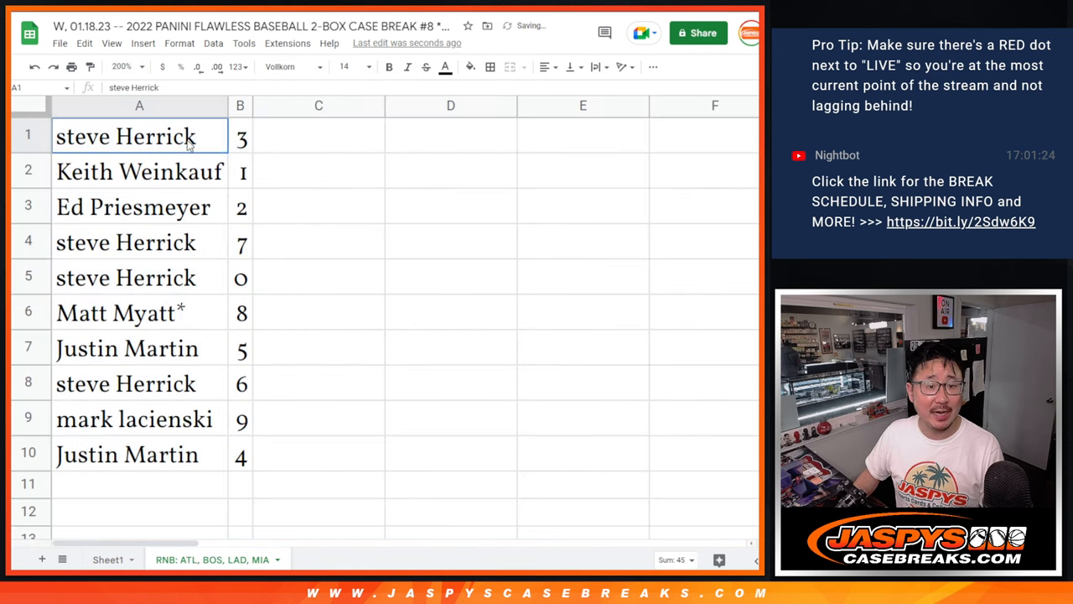
click(133, 206)
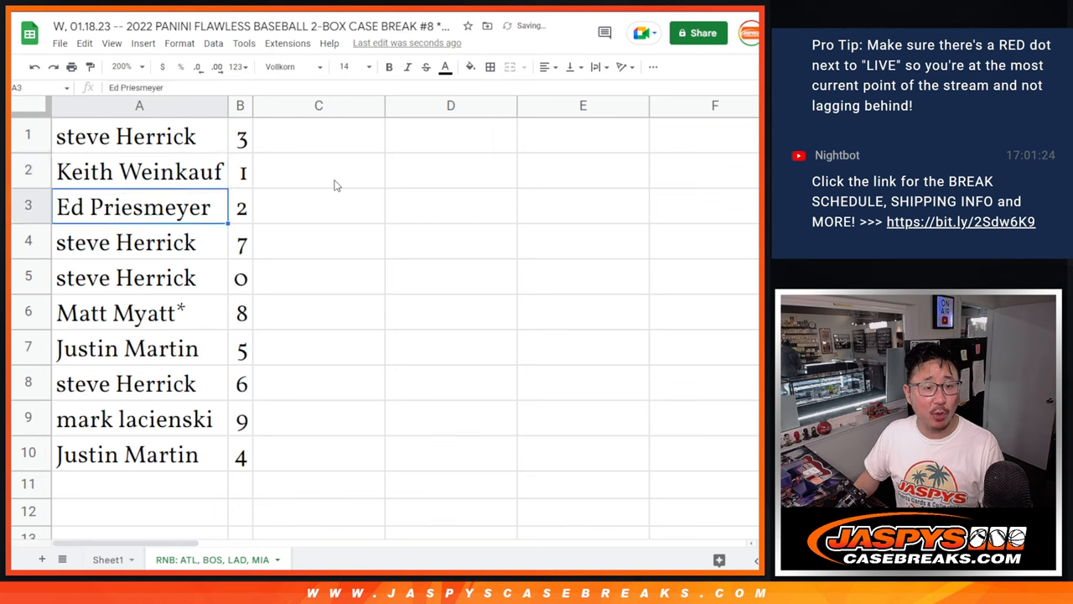
click(139, 312)
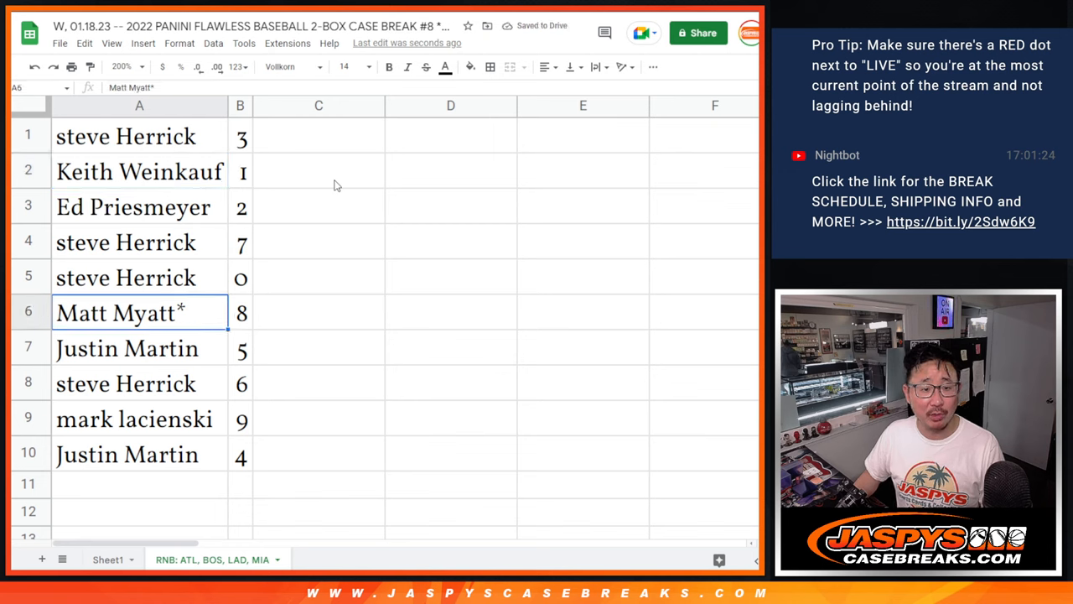
click(140, 383)
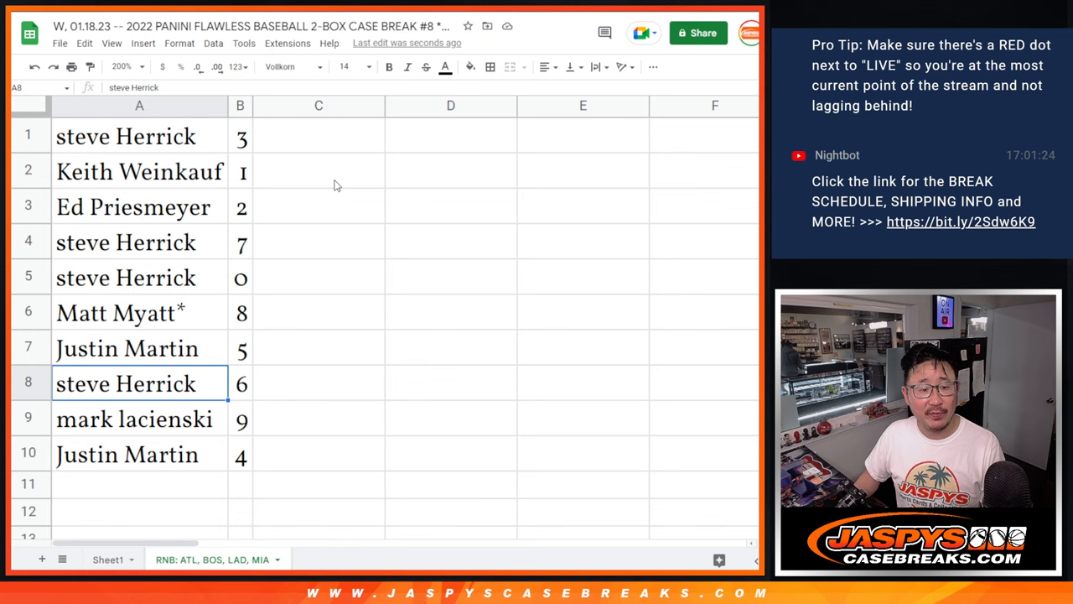
click(126, 454)
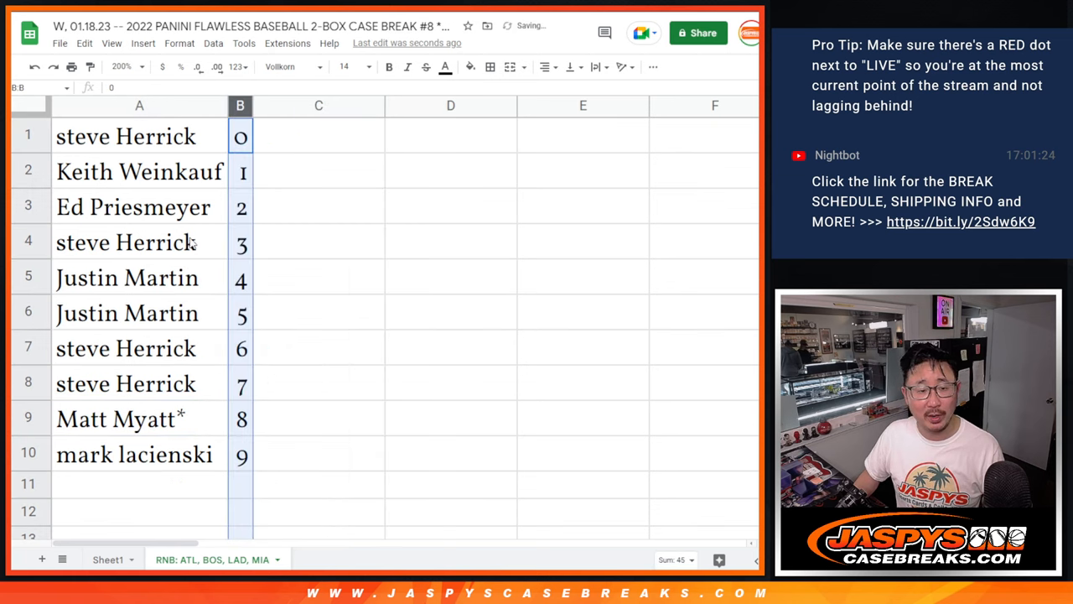
click(490, 67)
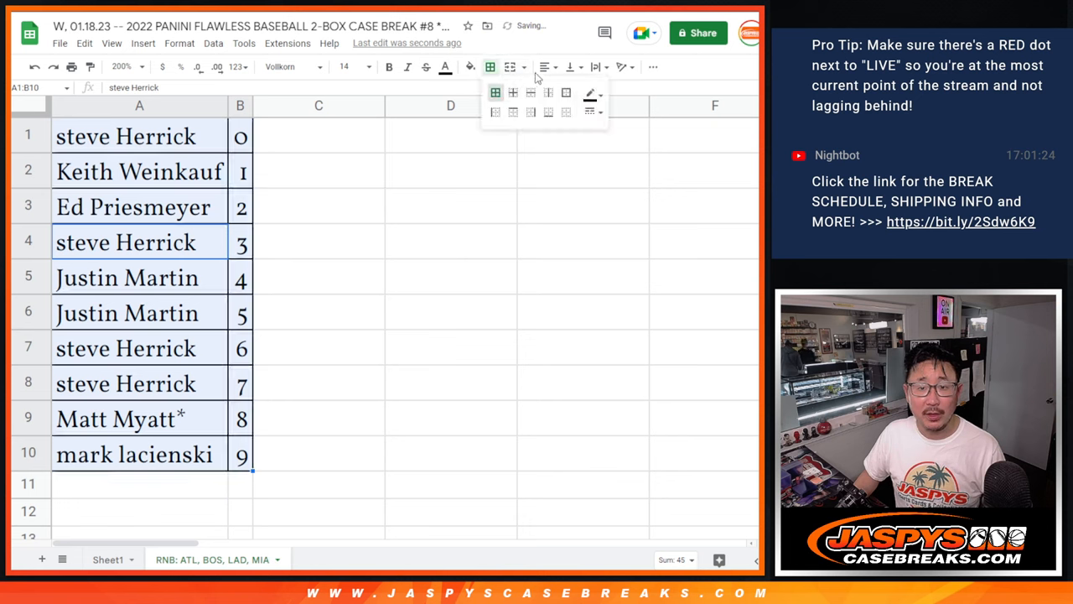